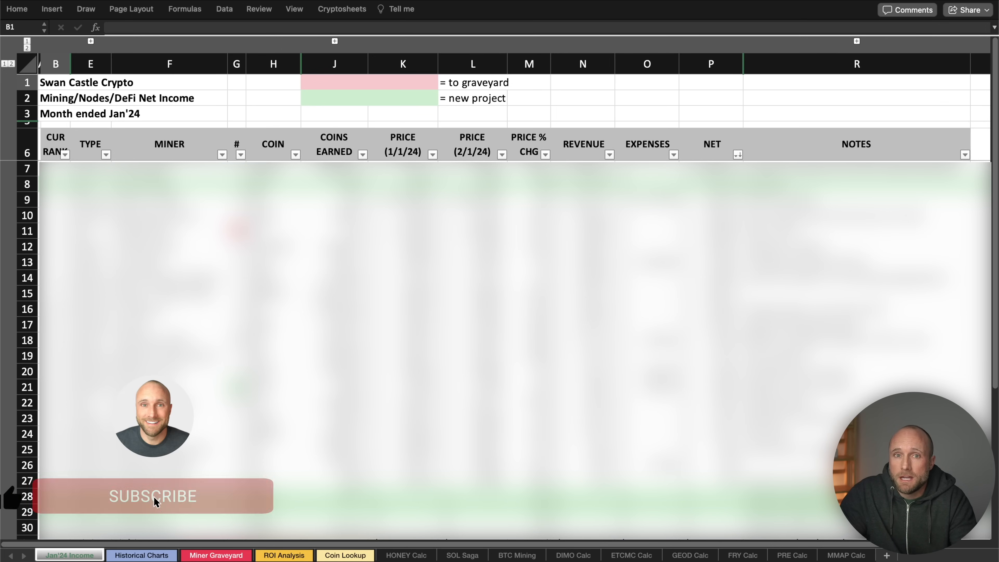
Reveal the rank 1 Hivemapper row earning 19,826.25 HONEY and $3,865.92 net.
left_click(153, 496)
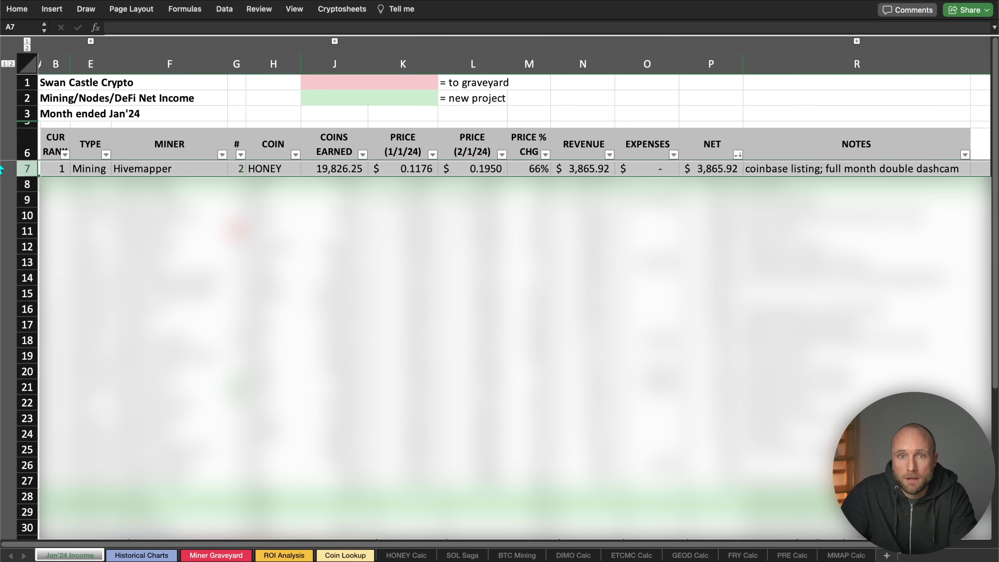
mouse_move(378, 554)
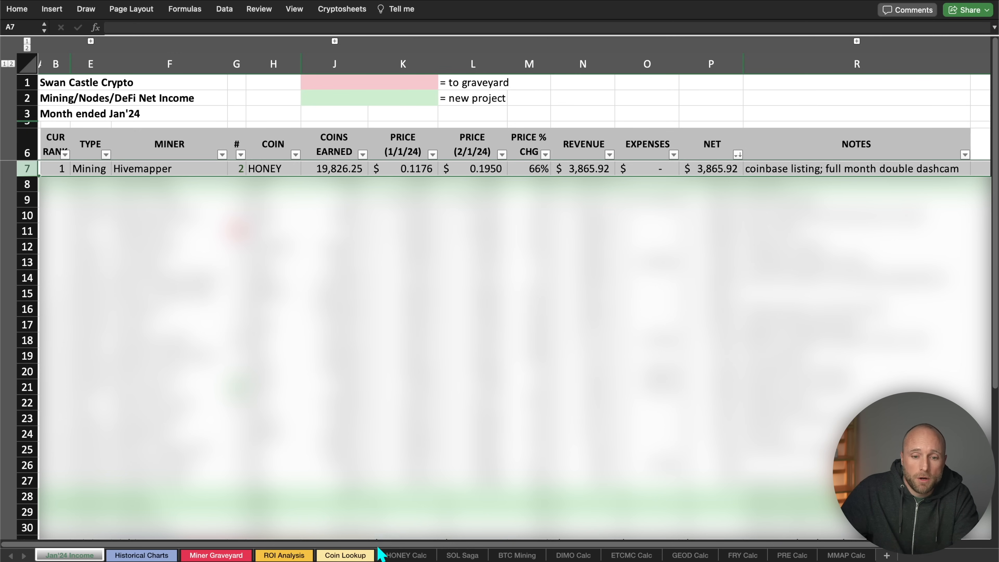
View the HONEY Calc rewards history (Jan'24 at 19,826.25), then return to Jan'24 Income.
left_click(405, 555)
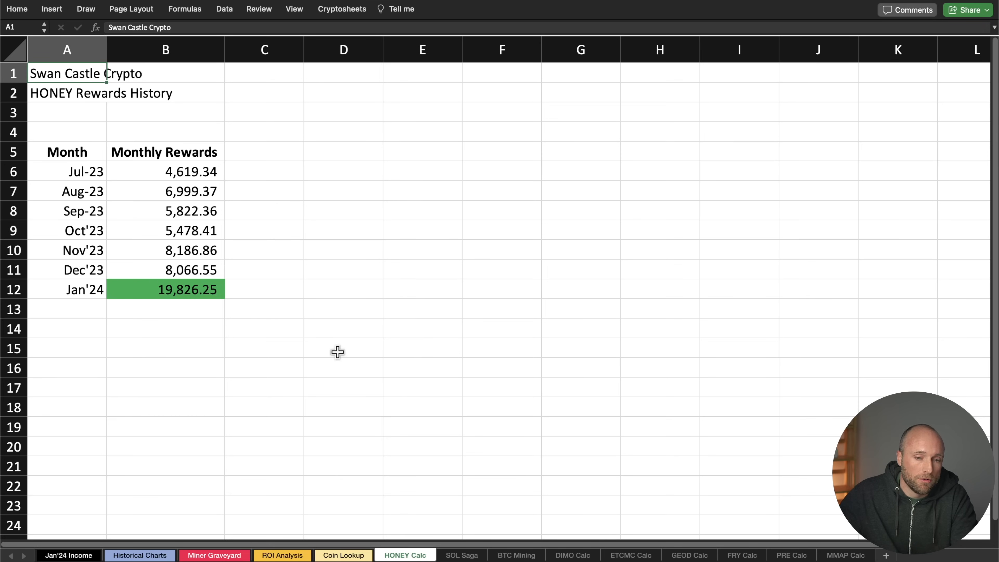
left_click(67, 555)
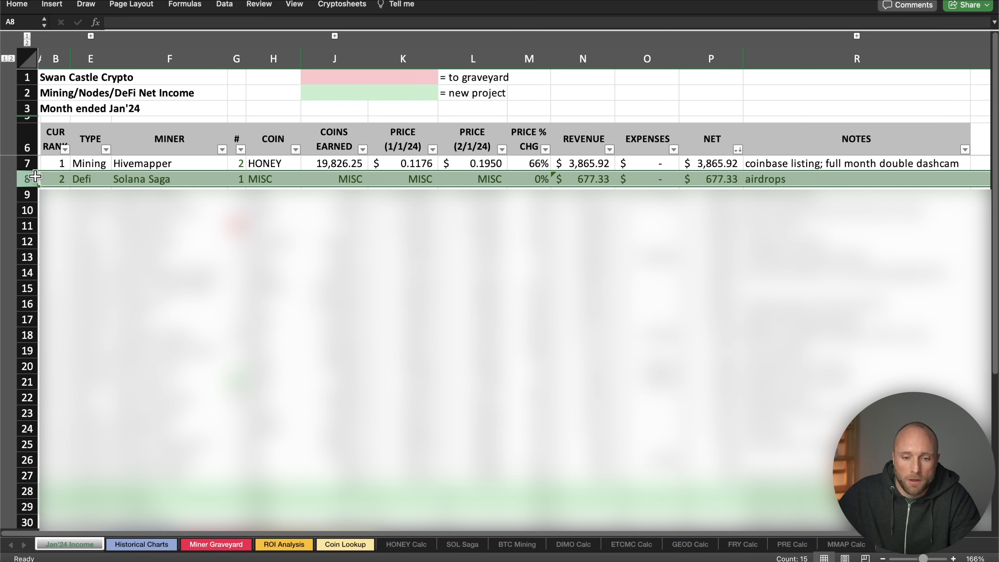
Show the SOL Saga sheet with airdrops totalling $677.33 against the $2,200 phone cost.
left_click(461, 544)
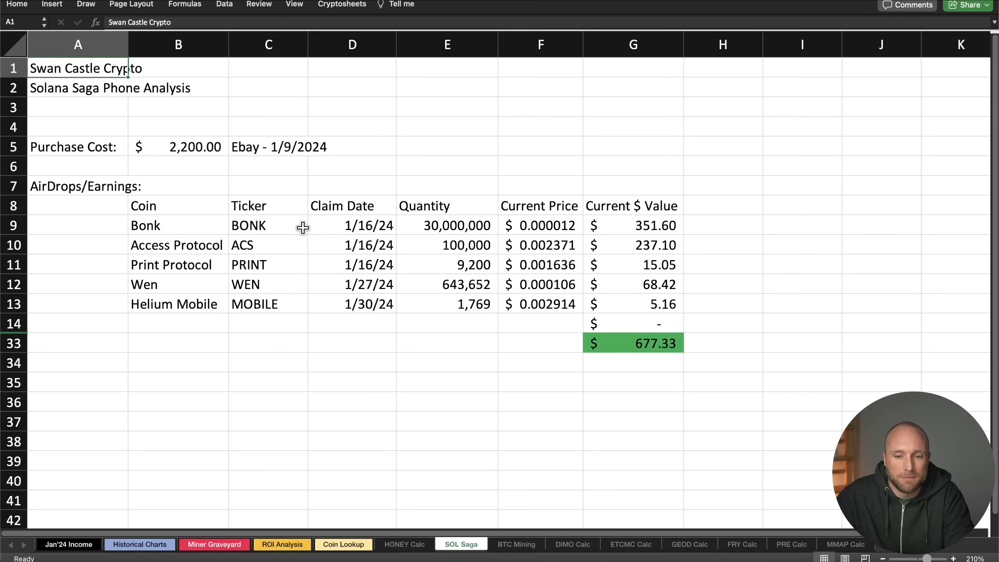
Return to Jan'24 Income to reveal rank 3, the S19 Pro 110Th netting $503.34.
left_click(68, 545)
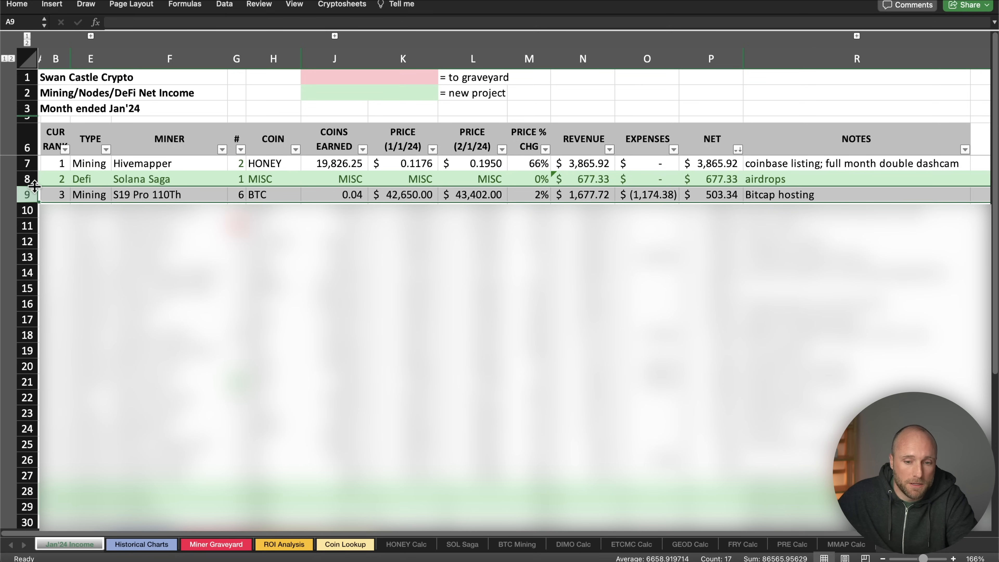
Show the BTC Mining sheet and expand the daily profitability rows ($9.02 income, $2.78 profit).
left_click(516, 544)
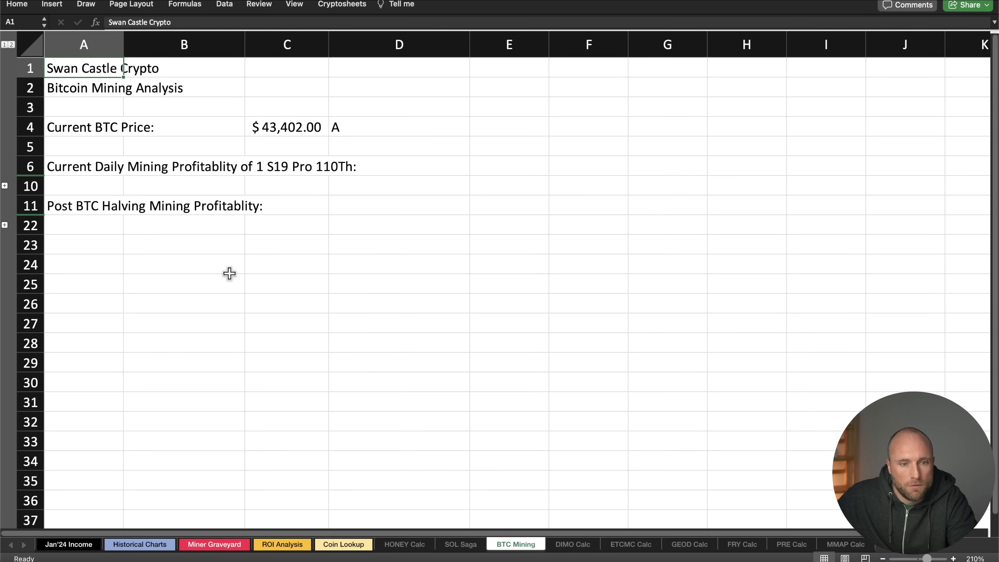
mouse_move(147, 223)
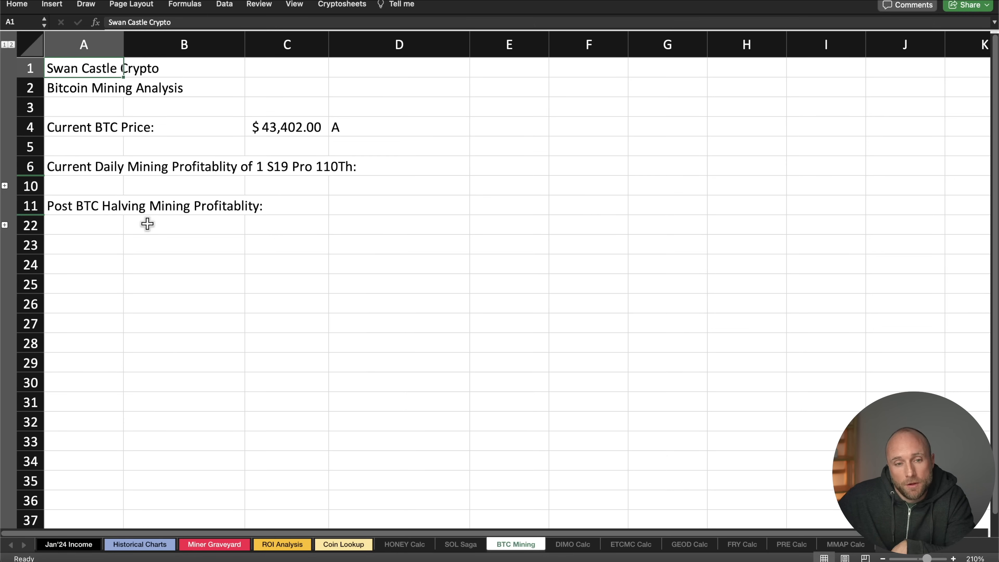
mouse_move(265, 147)
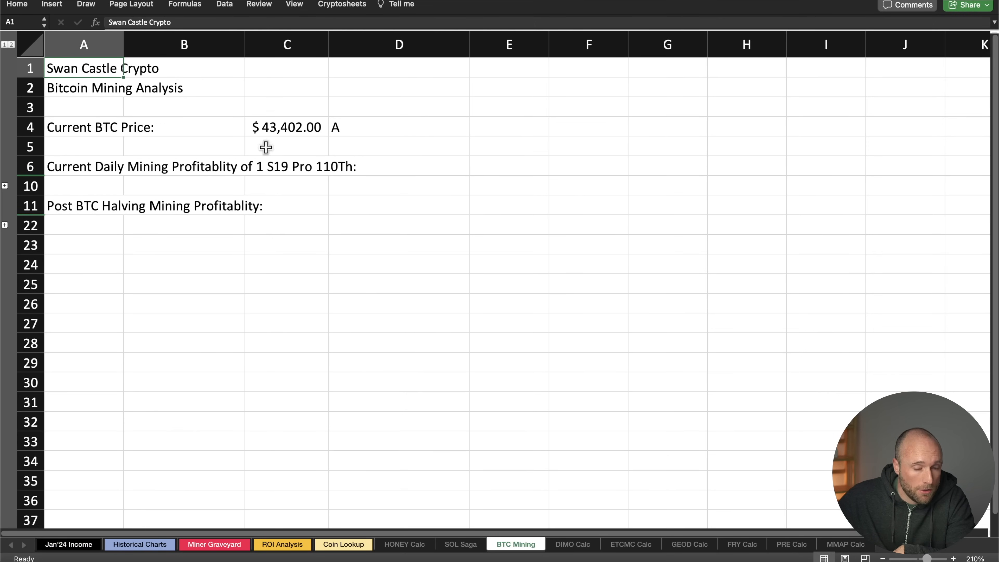
mouse_move(139, 179)
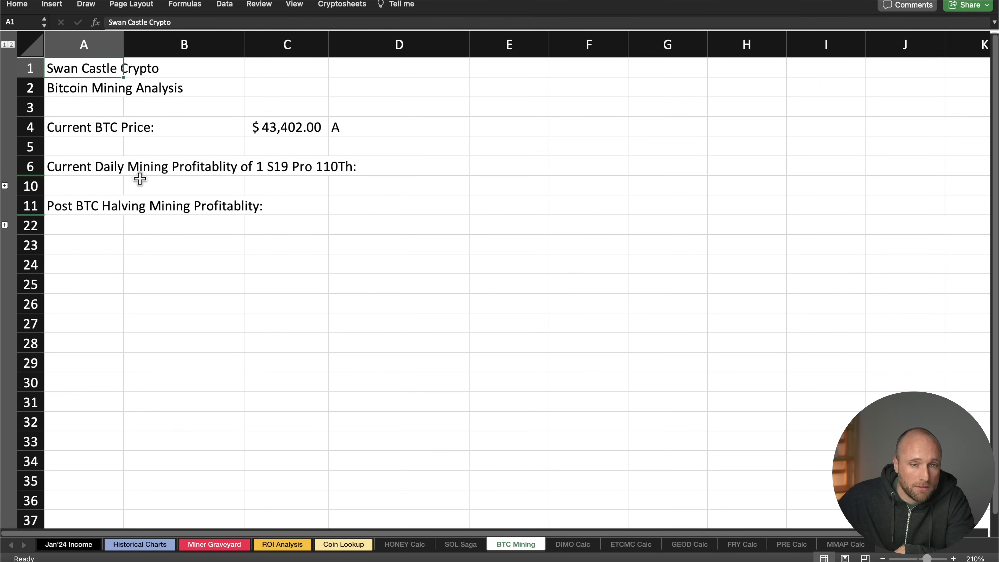
left_click(5, 185)
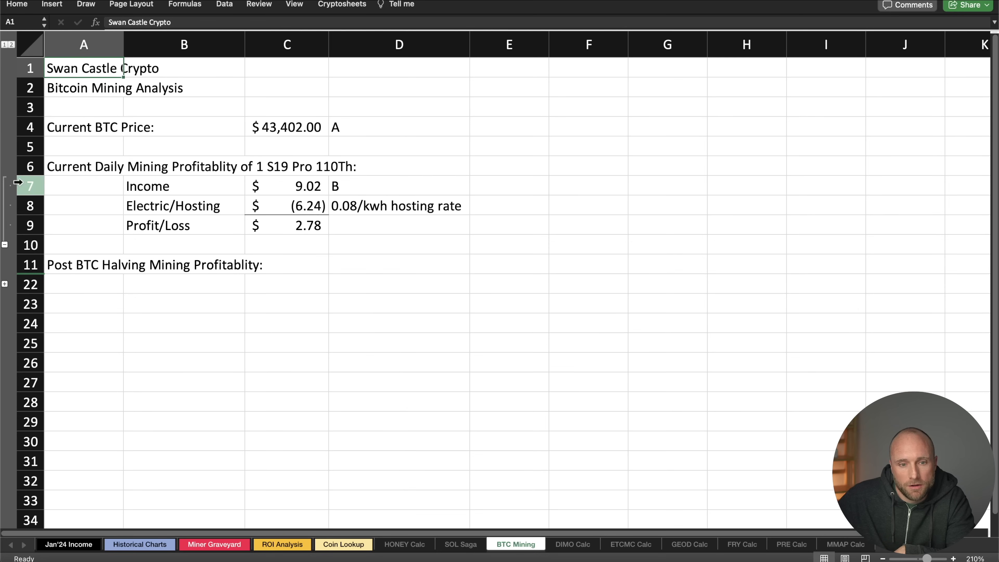
mouse_move(334, 172)
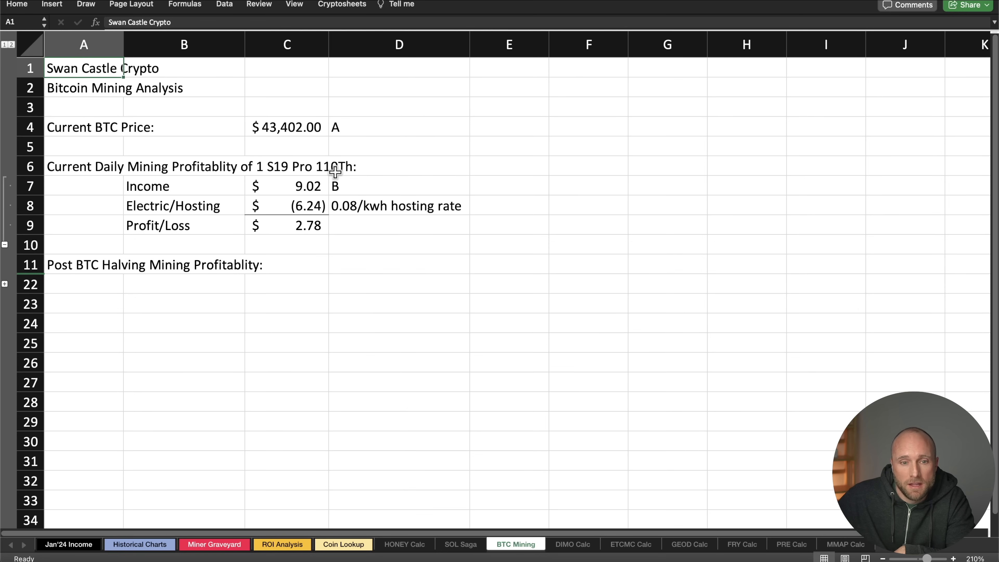
mouse_move(285, 255)
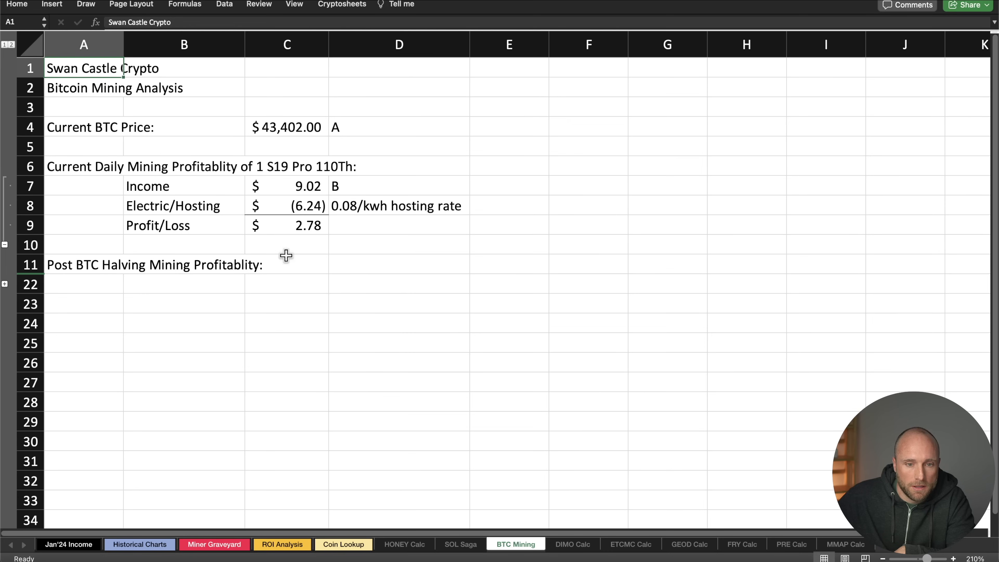
mouse_move(270, 235)
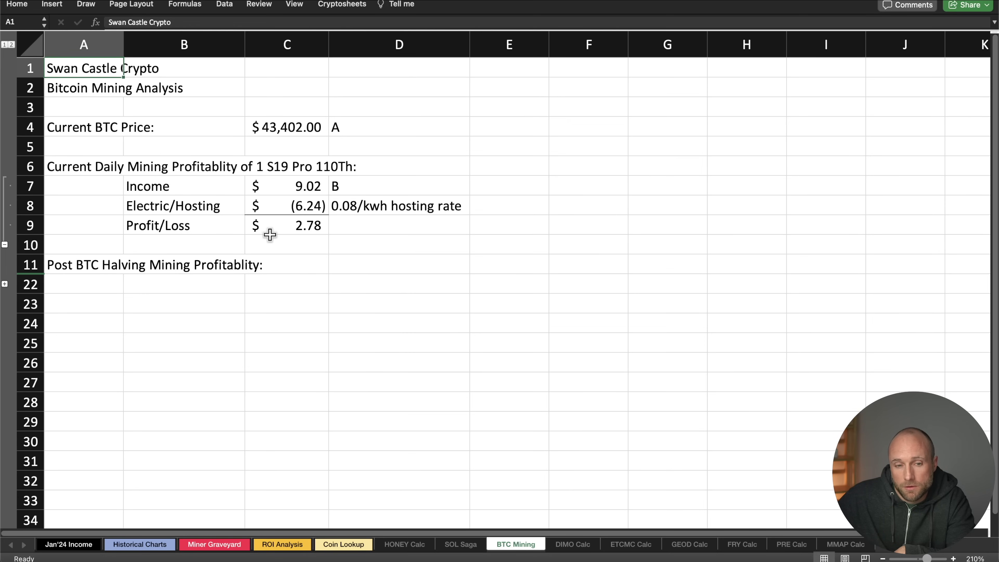
mouse_move(64, 258)
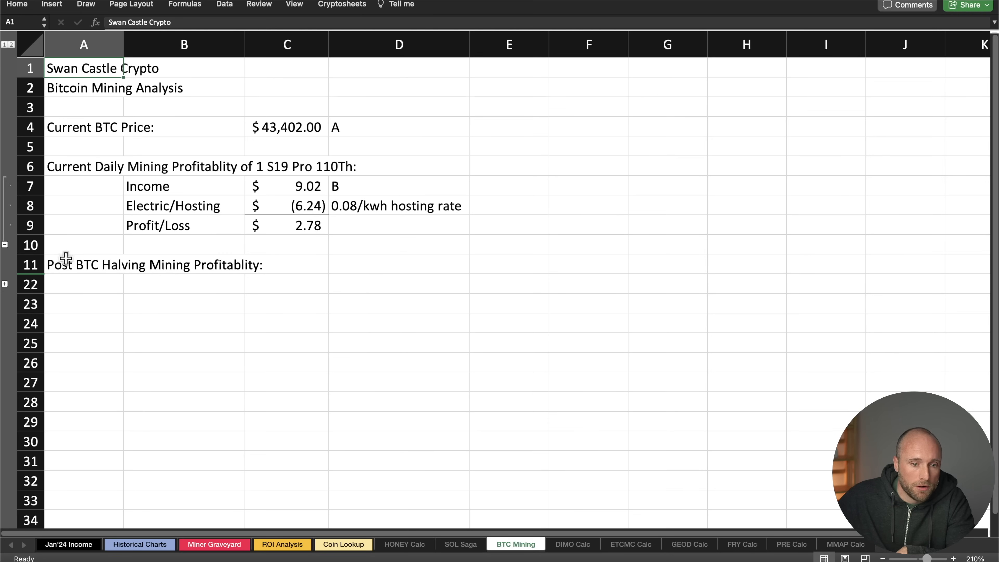
Expand the post-halving rows and inspect the formula behind the $60,050.66 break-even BTC price.
left_click(5, 284)
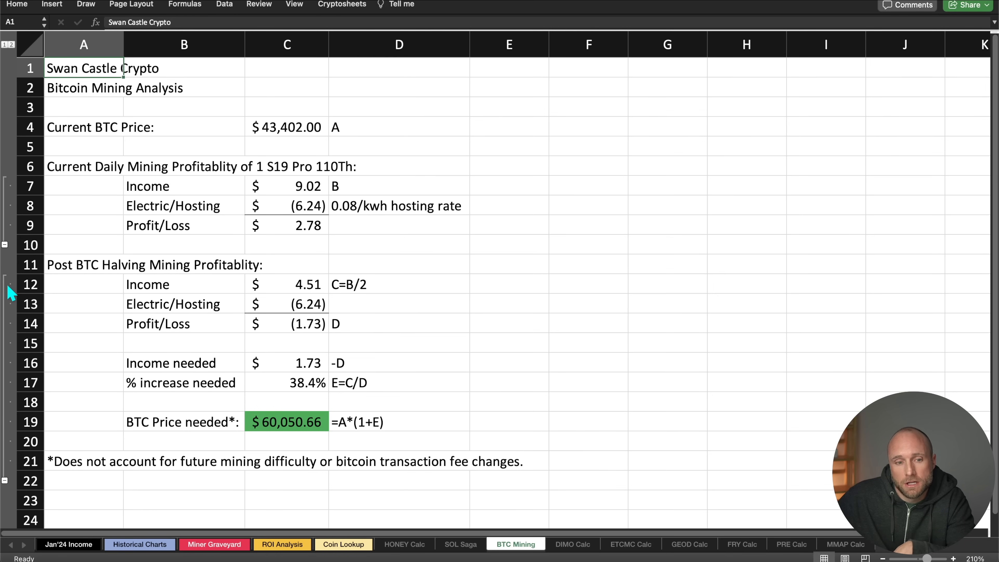
mouse_move(285, 282)
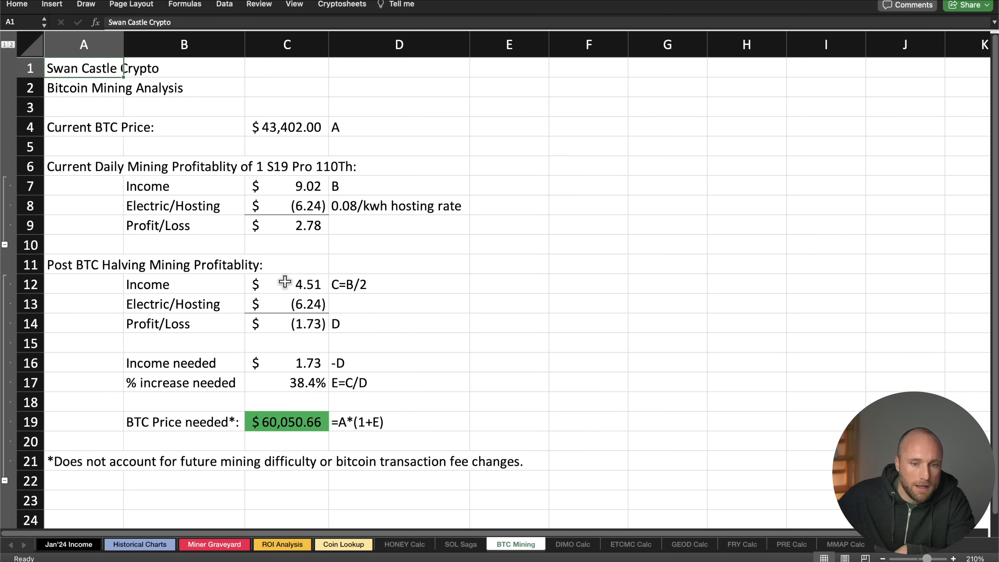
mouse_move(267, 423)
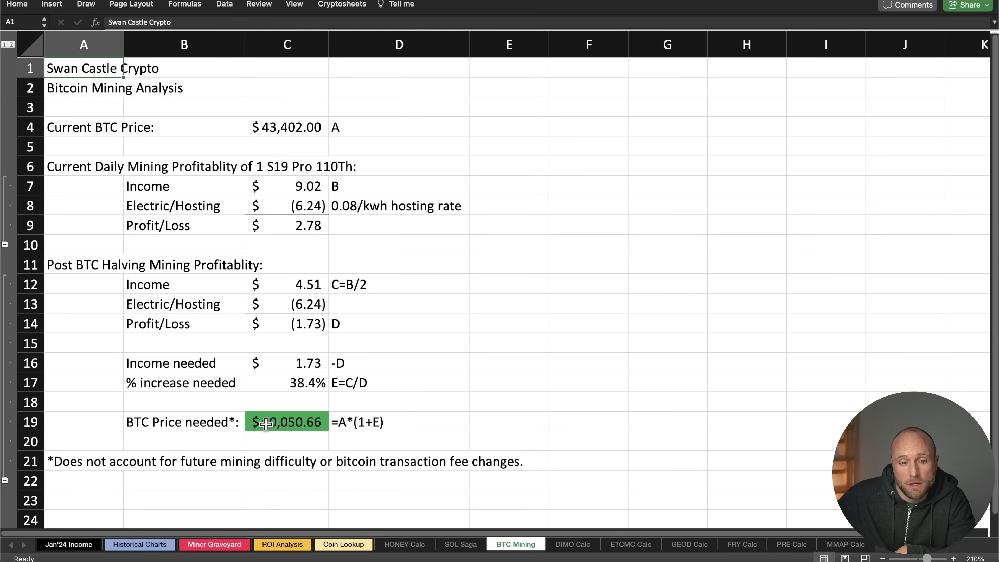
left_click(286, 383)
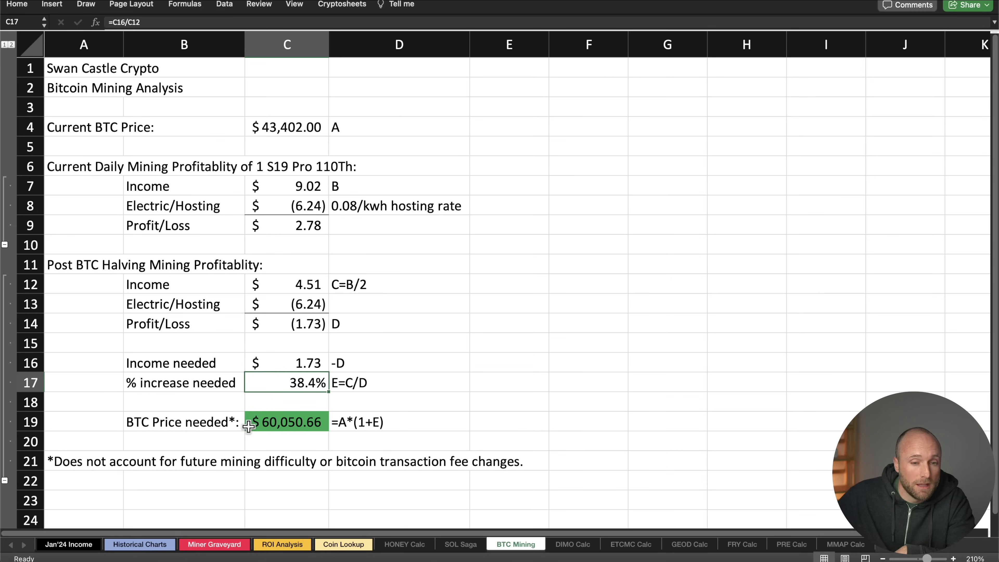
mouse_move(290, 375)
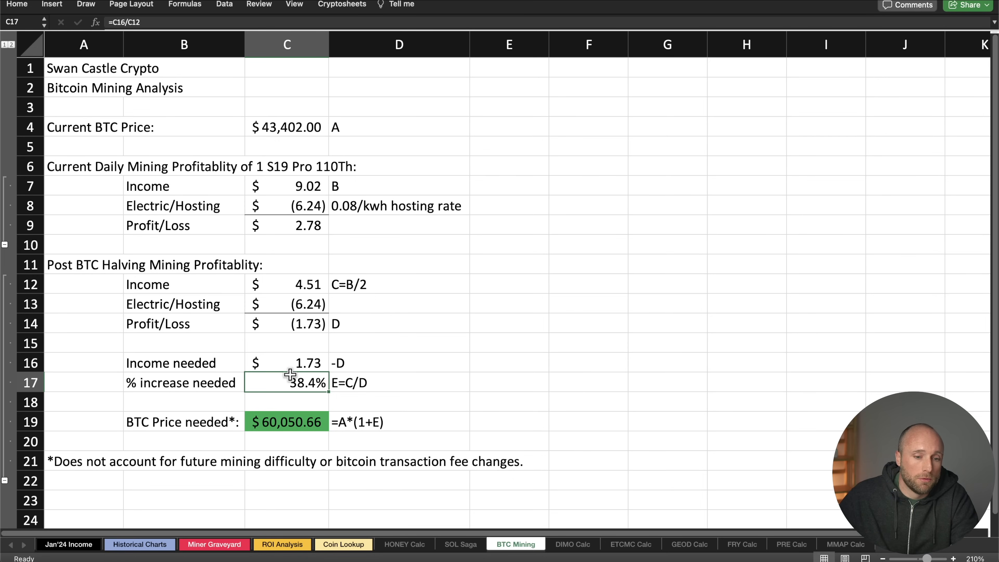
mouse_move(85, 553)
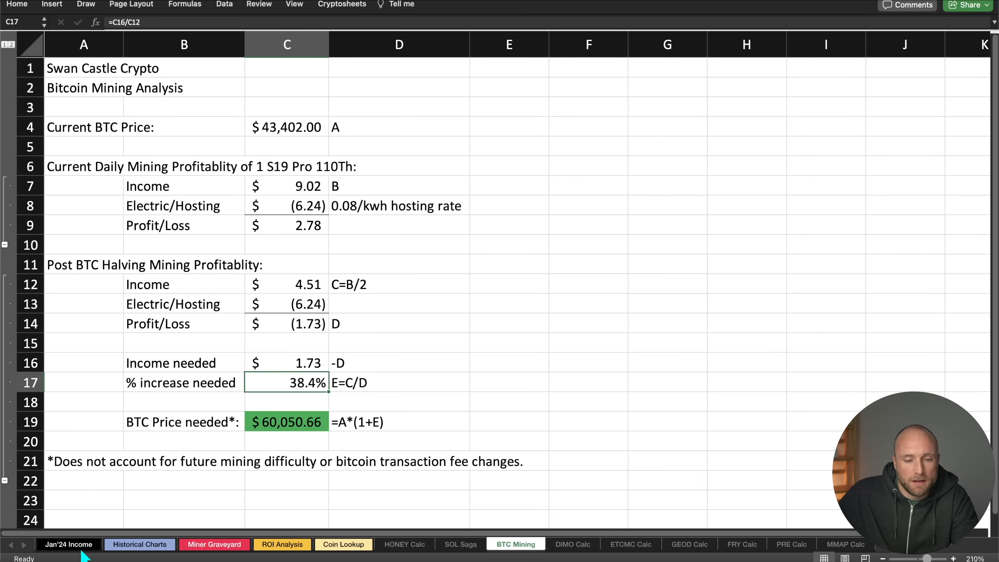
Return to Jan'24 Income and highlight the rank 4 DIMO Data Miner row netting $396.64.
left_click(68, 544)
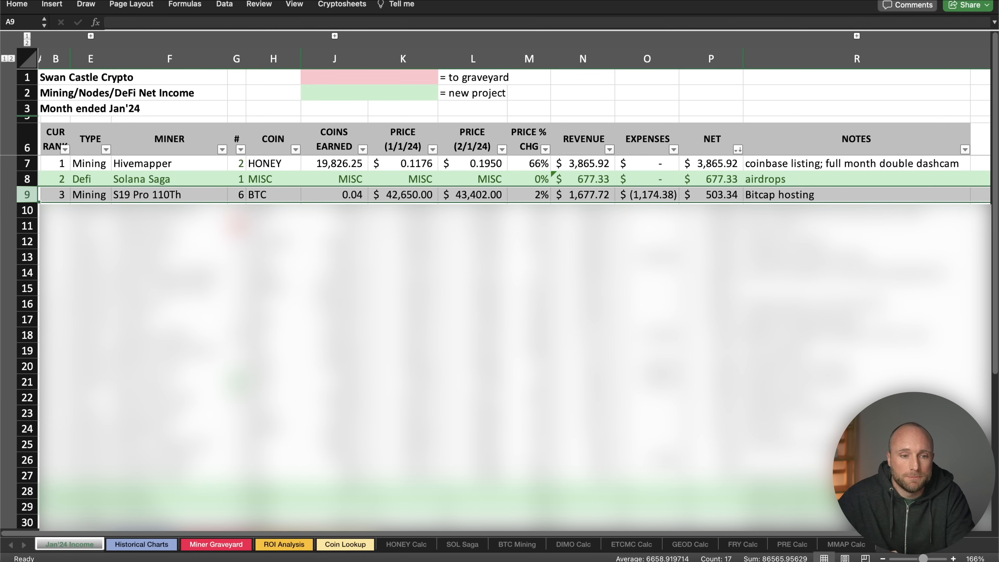
left_click(26, 210)
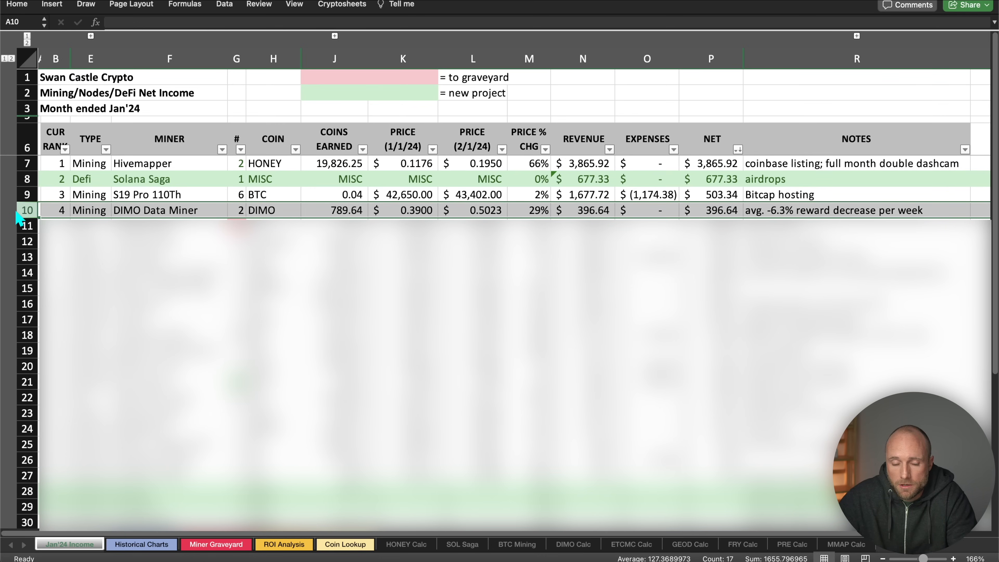
Show the DIMO Calc sheet with weekly rewards declining from 130.34 to 68.95.
left_click(571, 544)
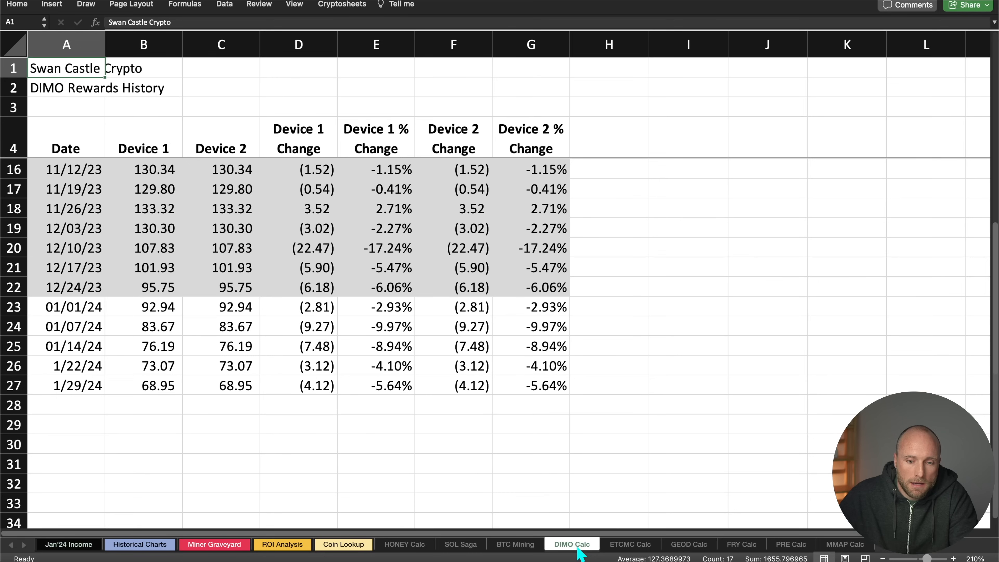
mouse_move(576, 542)
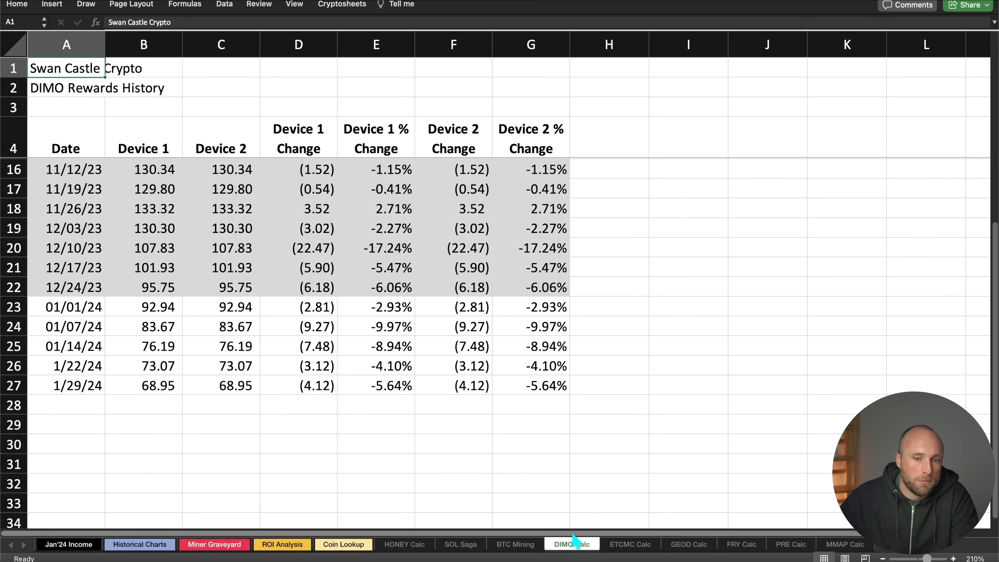
mouse_move(379, 350)
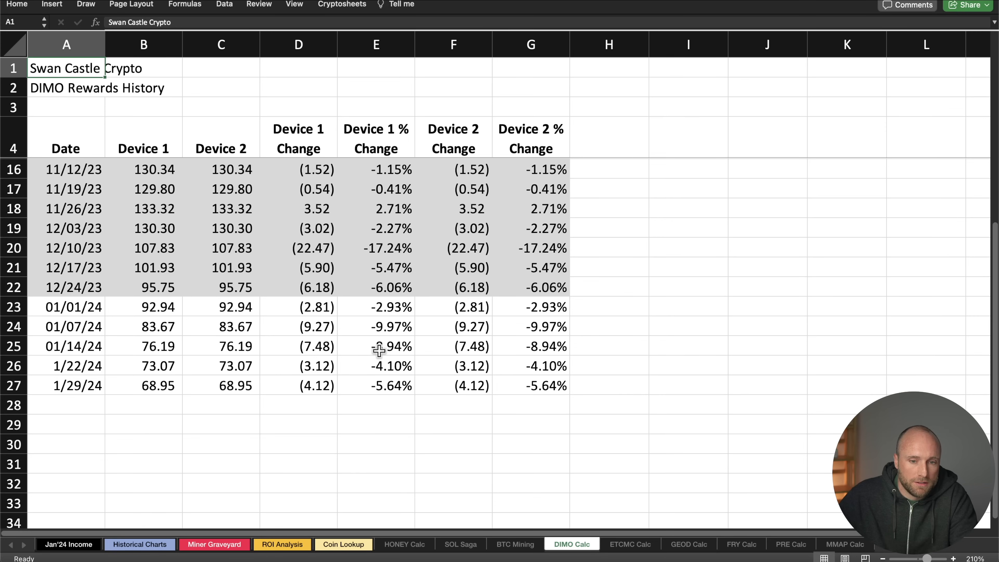
mouse_move(390, 307)
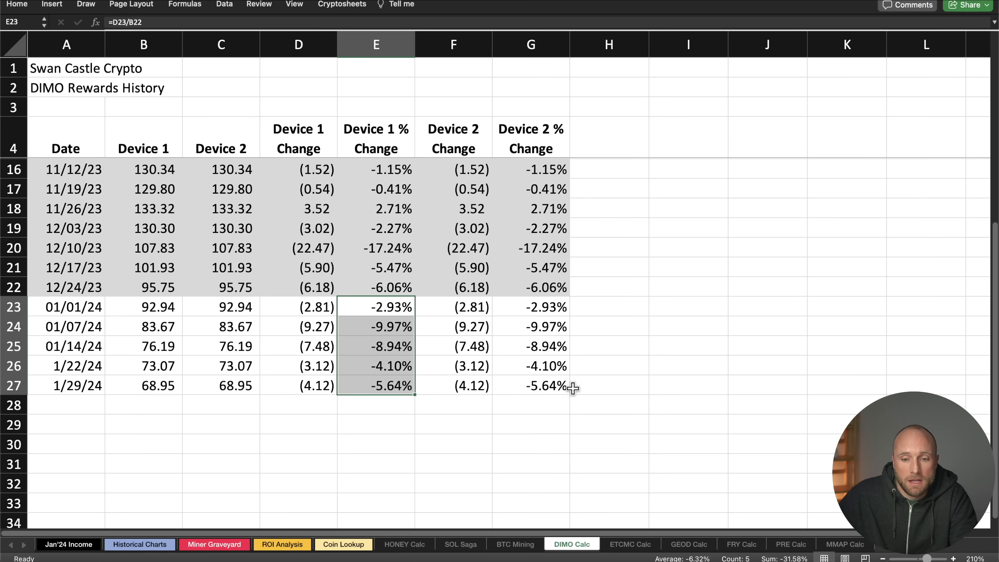
mouse_move(292, 380)
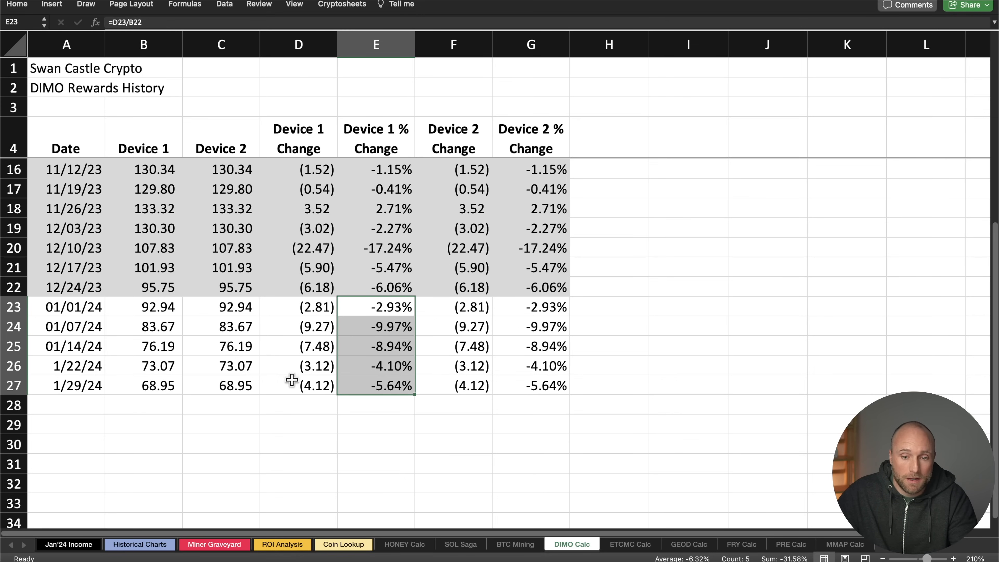
left_click(69, 544)
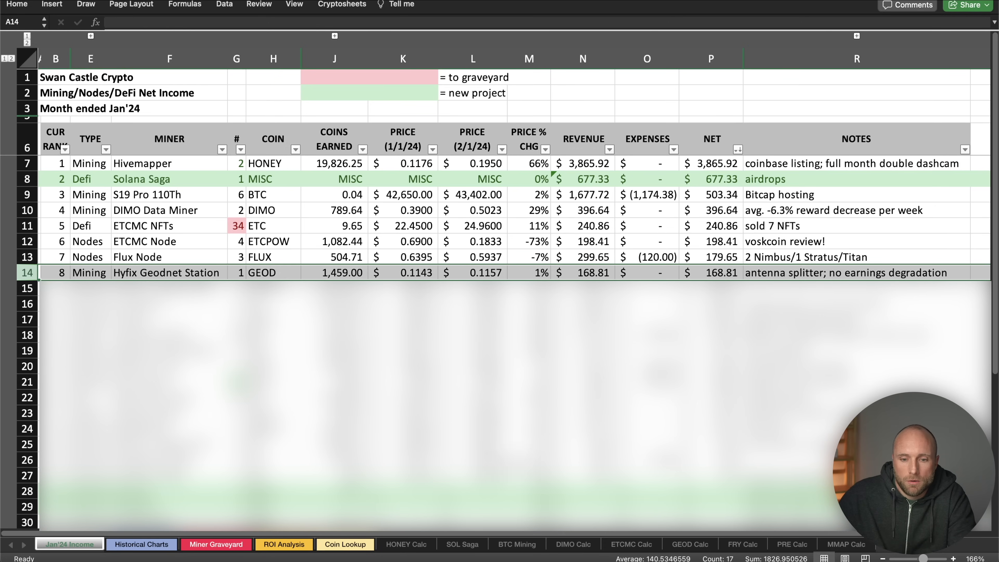
Show the GEOD Calc sheet with Jan-24 rewards of 1,459 and a 26,967 total.
left_click(689, 545)
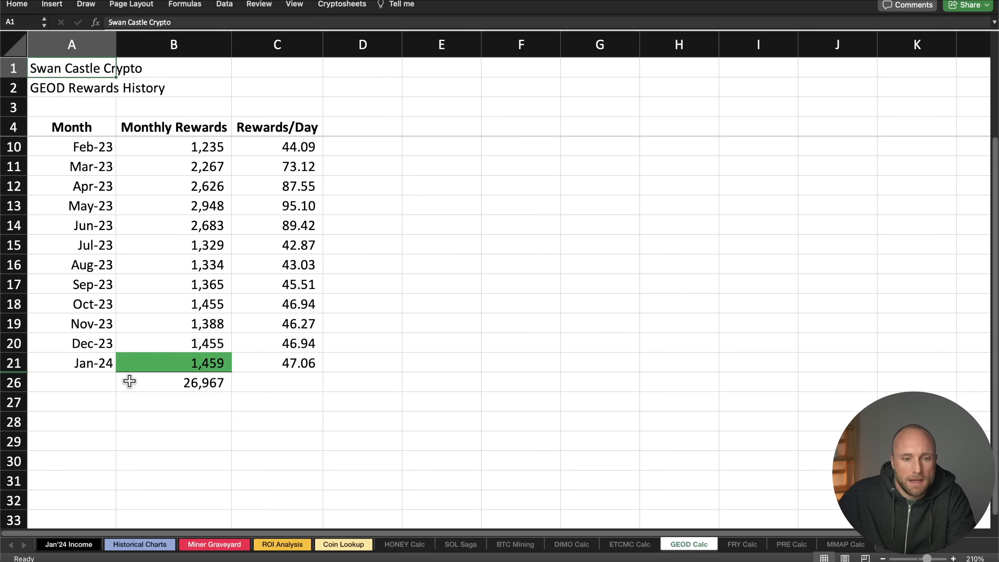
mouse_move(273, 324)
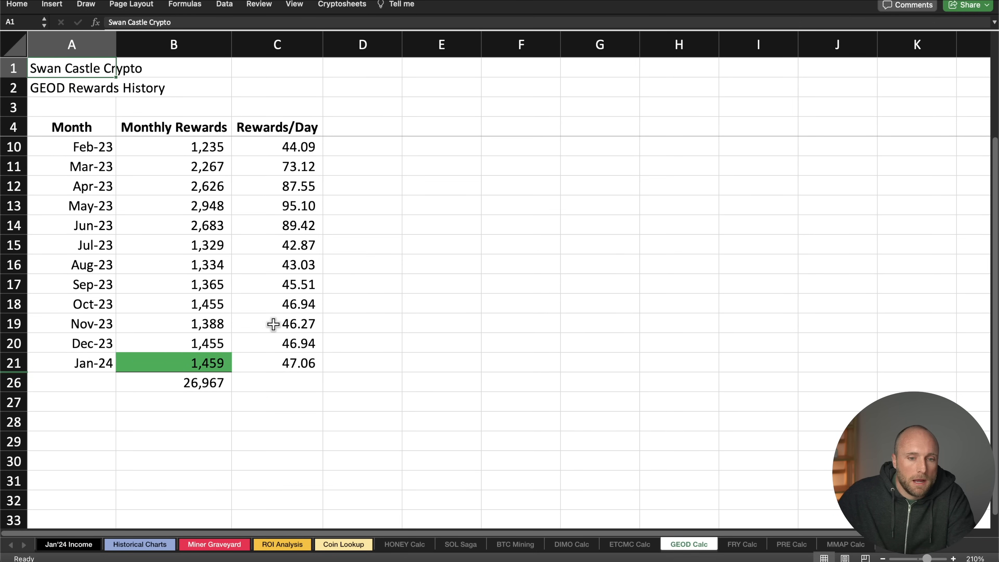
mouse_move(276, 298)
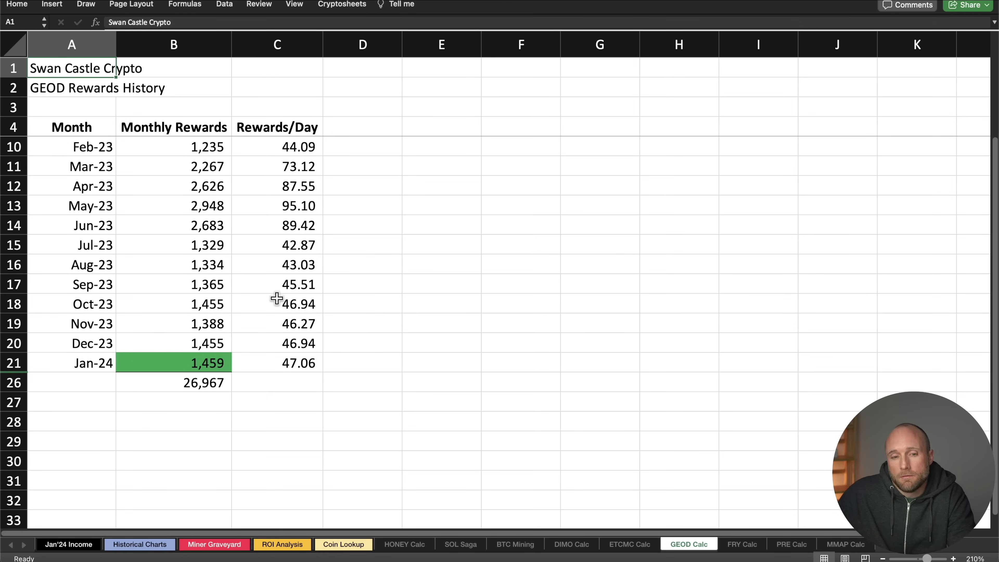
mouse_move(249, 358)
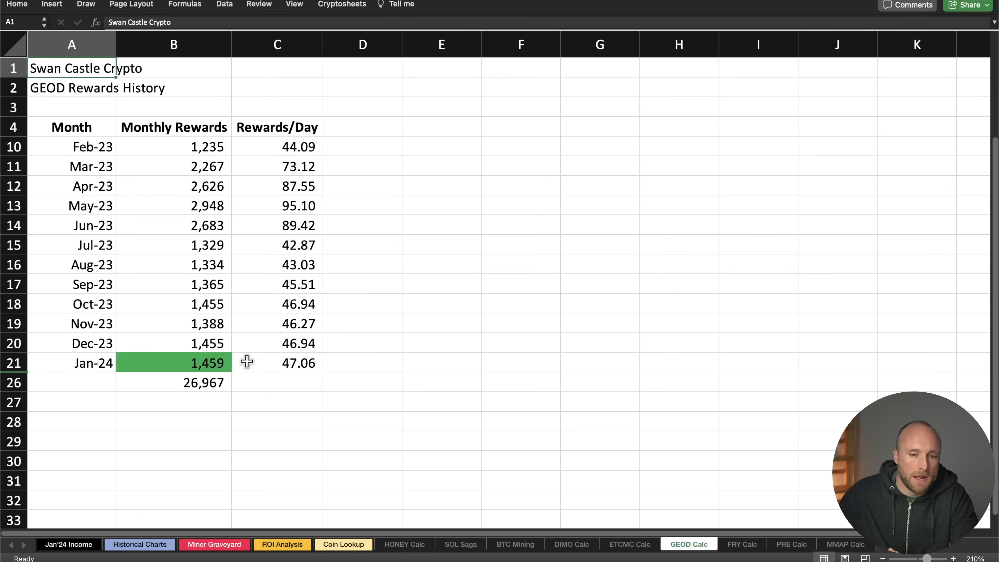
Return to Jan'24 Income to reveal Helium Bobcat 500 ($164.17) and Fry Miners ($139.95).
left_click(68, 544)
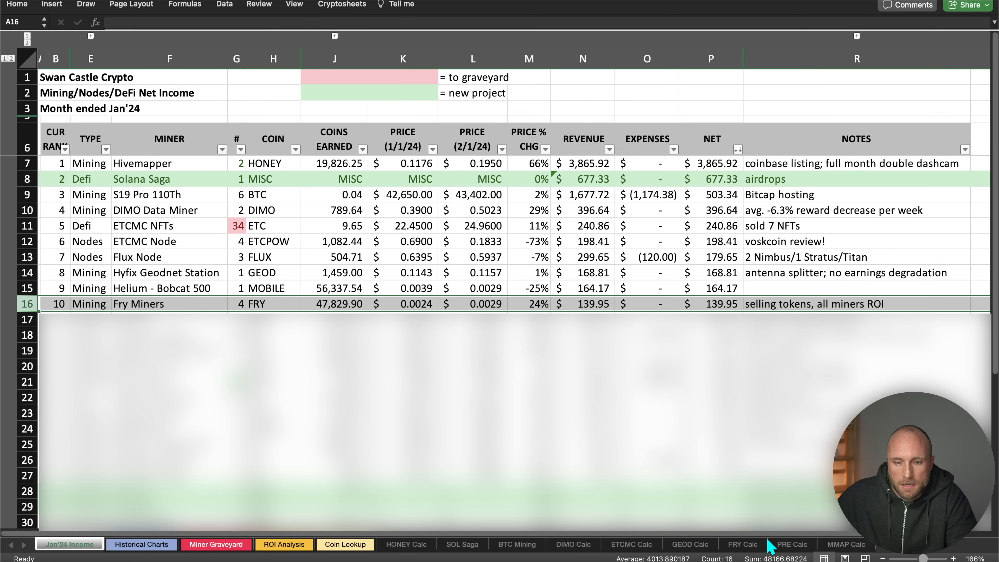
Switch to the FRY Calc sheet listing four Fry miners totalling 47,829.90 monthly.
left_click(741, 544)
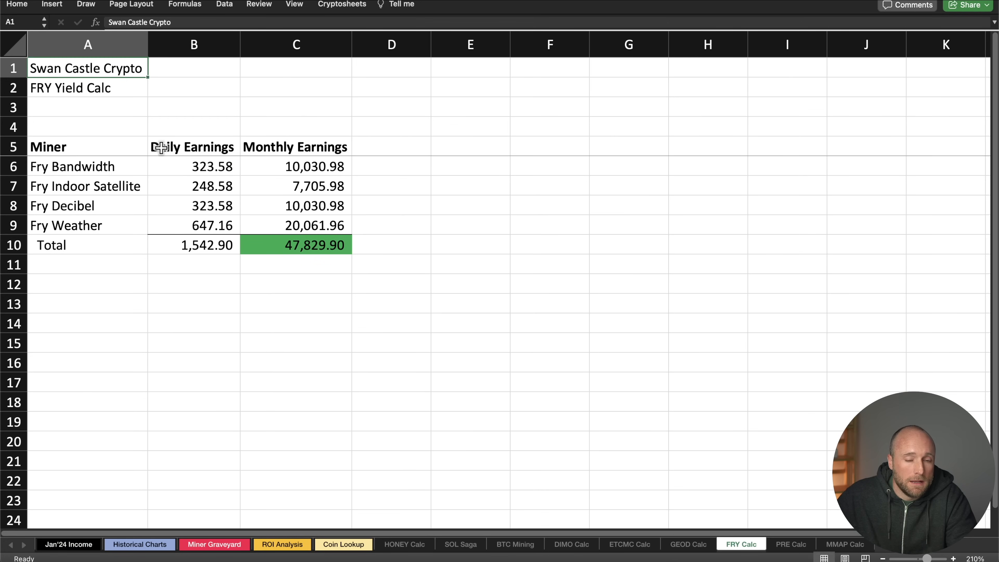
mouse_move(176, 219)
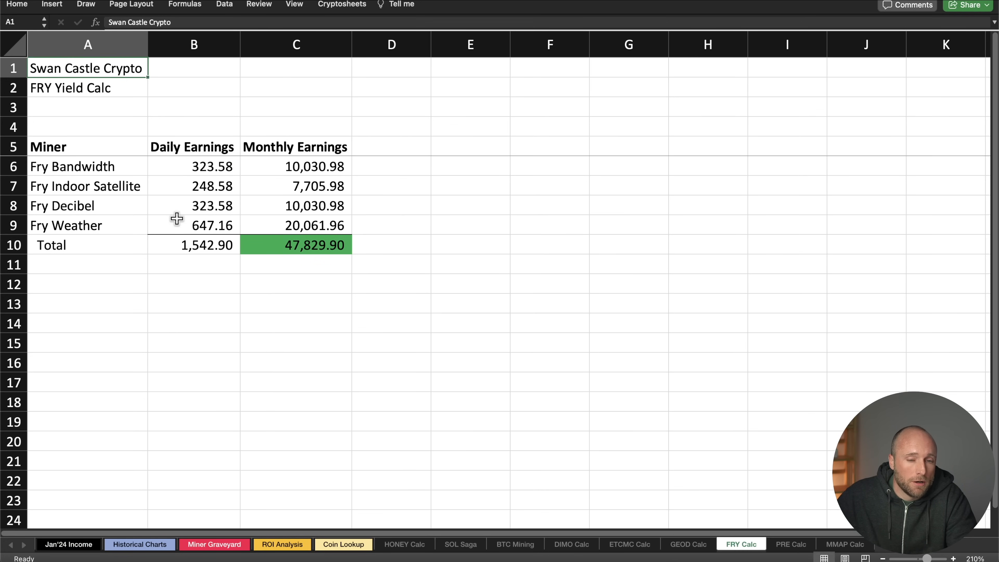
mouse_move(181, 253)
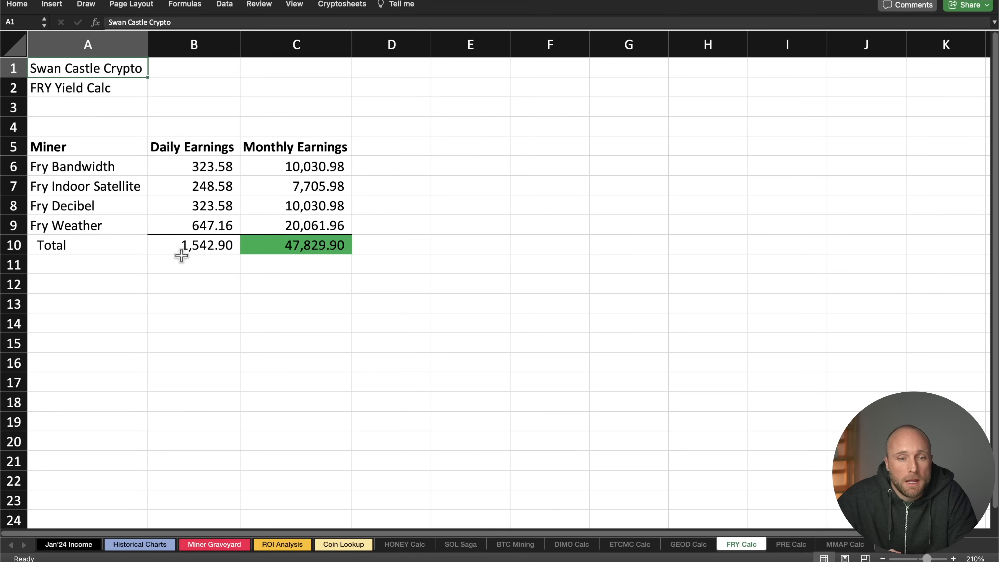
mouse_move(157, 440)
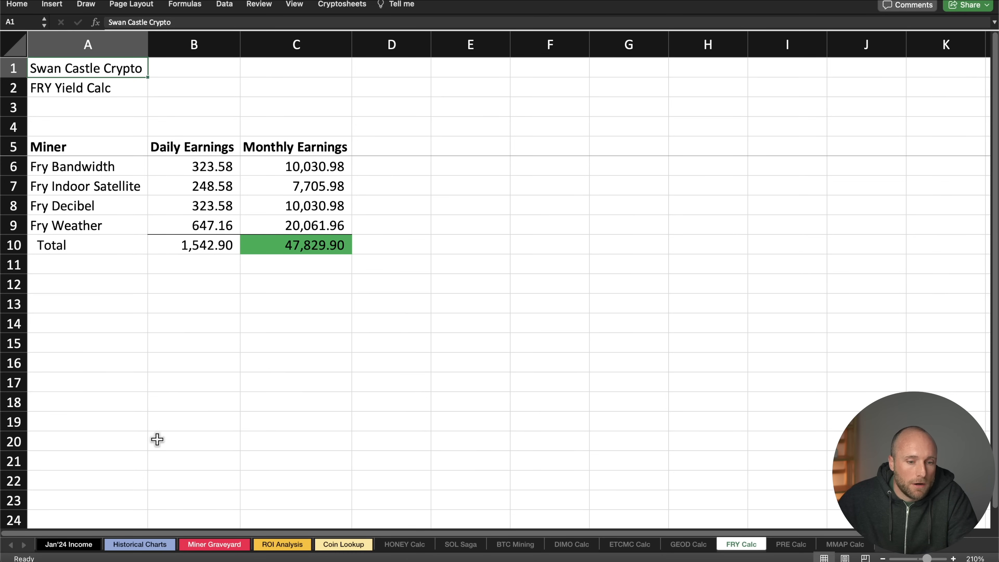
Return to the Jan'24 Income sheet showing rank 11, Crankk, netting $107.01.
left_click(69, 545)
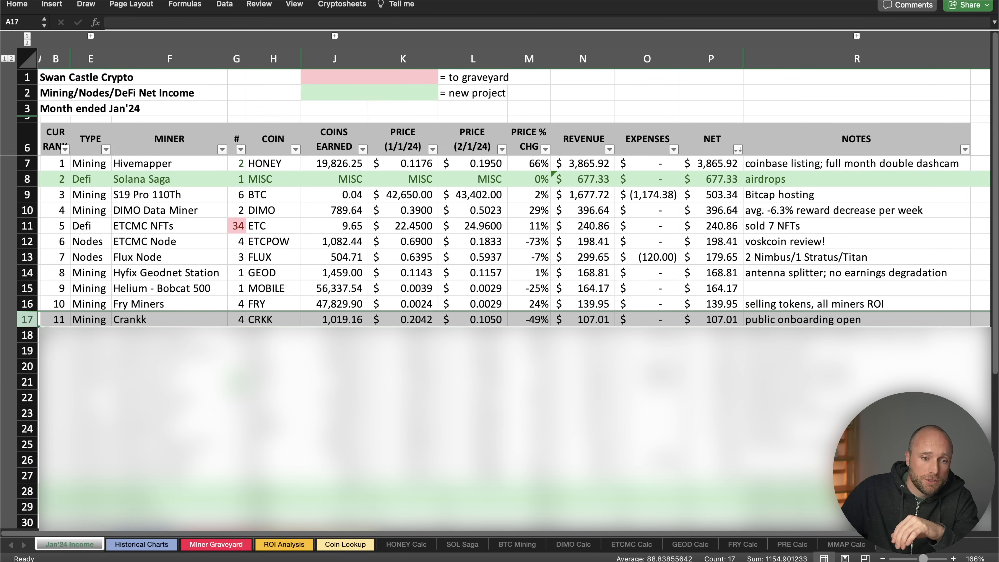
Select the MapMetrics row: 3,404.42 MMAP earned, $10.73 net, 21k total note.
left_click(28, 335)
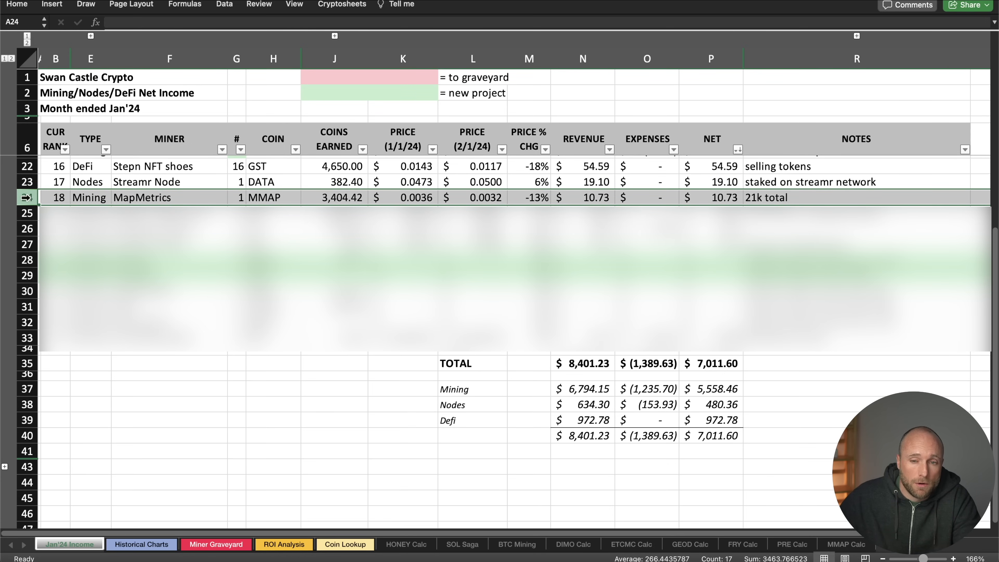
Switch to the MMAP Calc sheet with Jan-24 rewards 3,404.42 and 21,297.19 wallet balance.
left_click(846, 544)
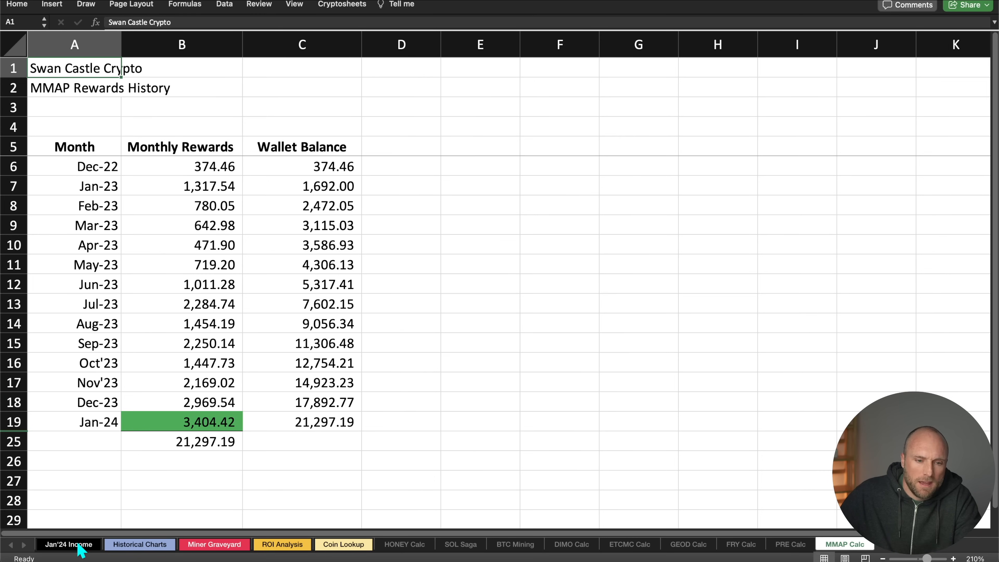
Return to the Jan'24 Income sheet running to rank 27, FutureBit Apollo, with totals beneath.
left_click(67, 544)
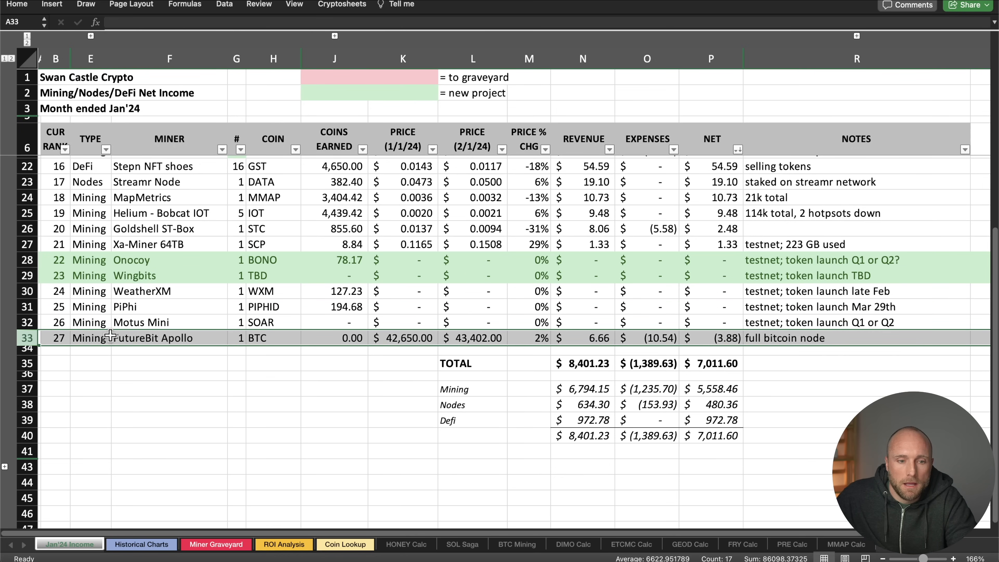
mouse_move(159, 330)
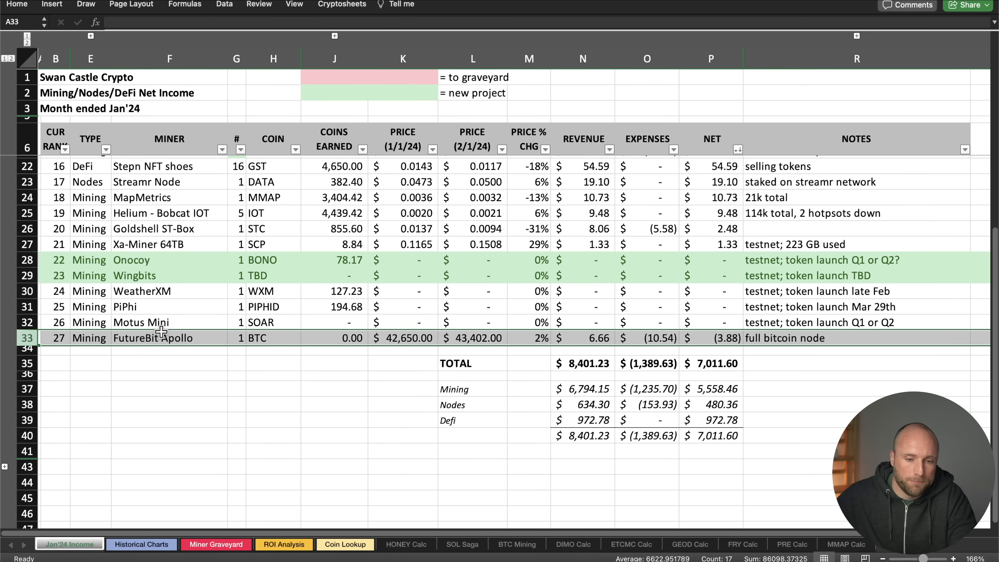
left_click(283, 544)
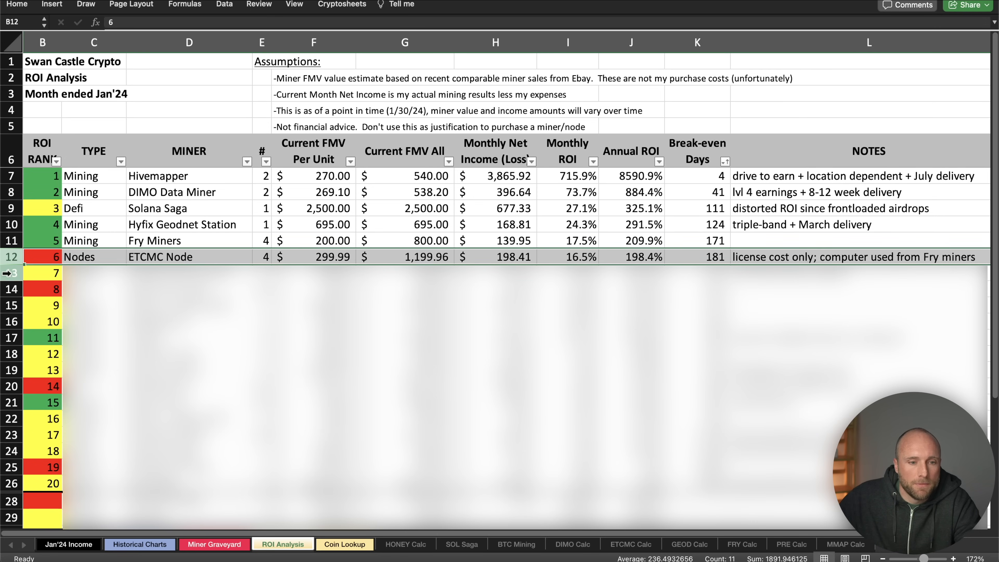
Reveal ranks 7 and 8, Deeper Connect Mini and Stepn NFT shoes, in the ROI Analysis table.
left_click(42, 273)
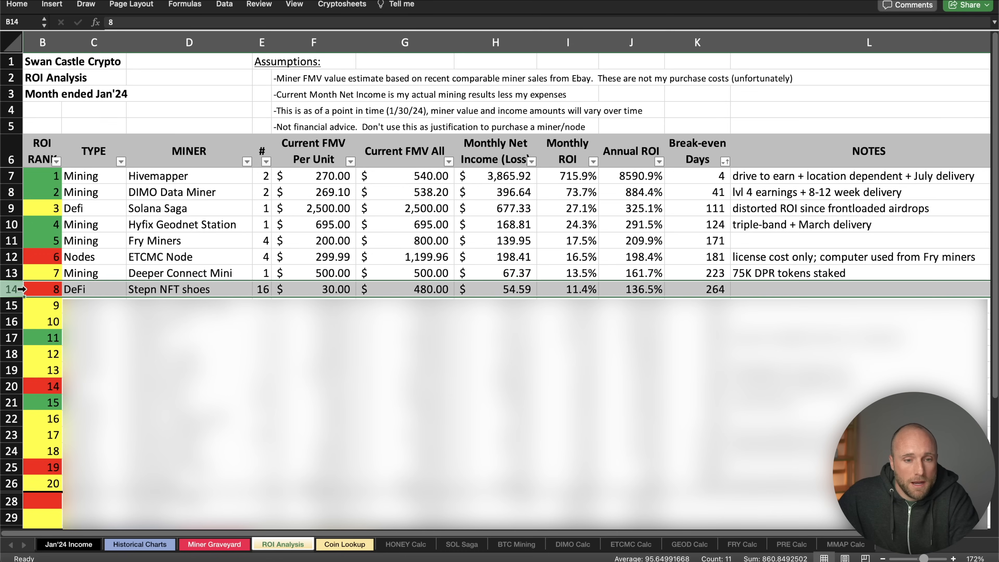
mouse_move(29, 274)
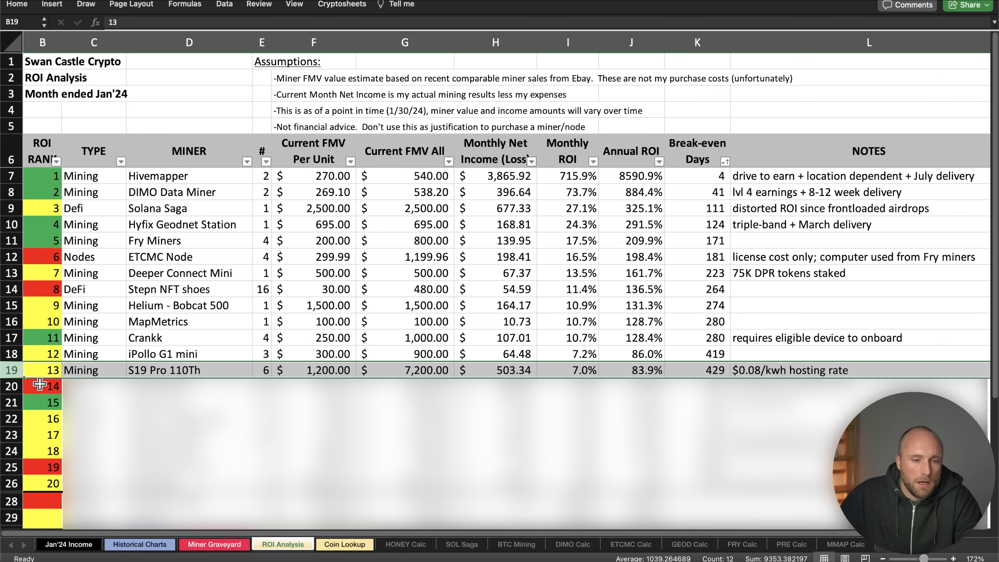
Move down the ROI ranking to reveal ranks 9–15, ending with Phone Farm at 3.4% monthly ROI.
left_click(42, 386)
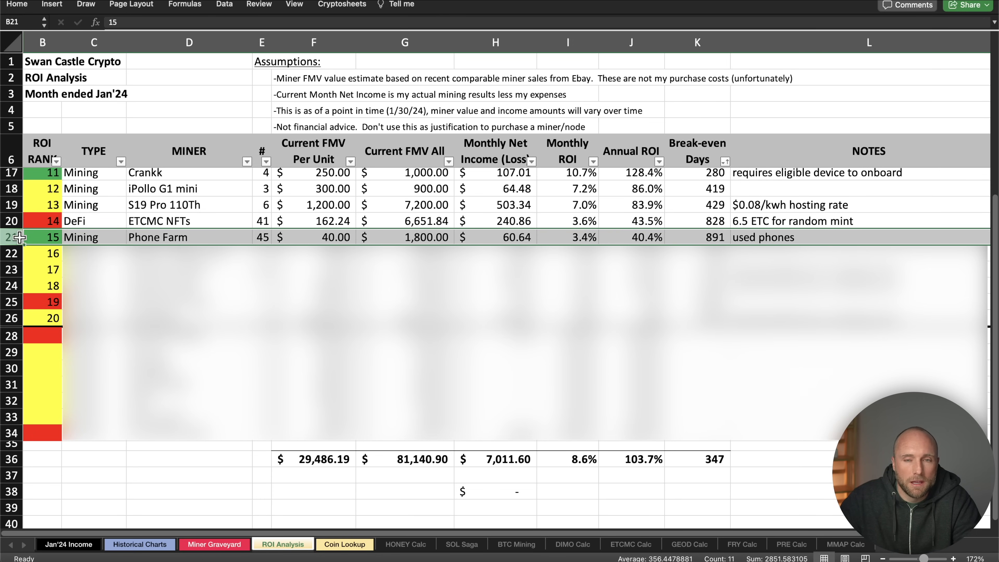
Reveal ranks 16–20, ending with Flux Node at 0.4% monthly ROI and 7,436 break-even days.
left_click(42, 253)
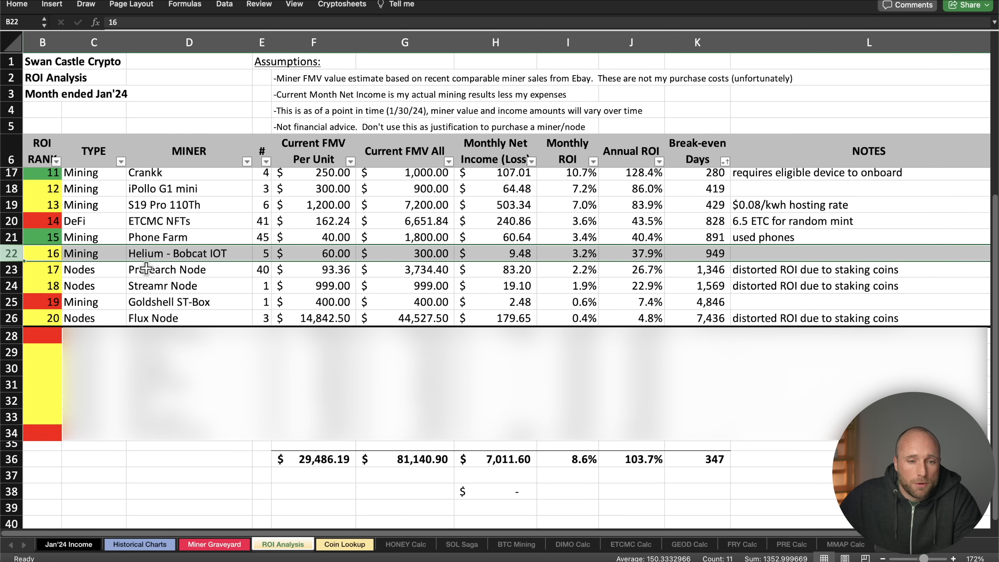
Inspect Flux Node and the Presearch Node annual ROI, revealing testnet rows Xa-Miner 64TB to FutureBit Apollo.
left_click(190, 269)
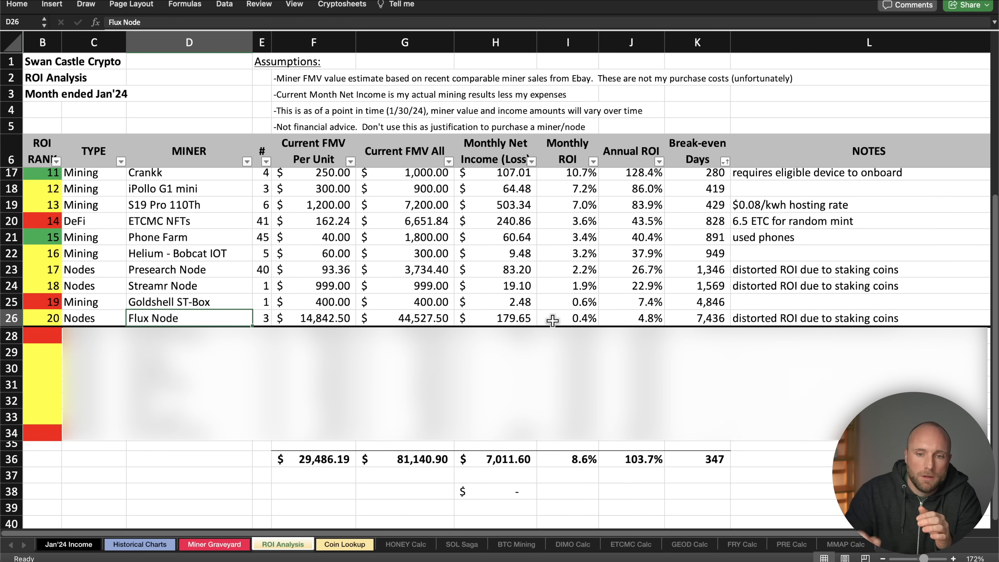
left_click(631, 269)
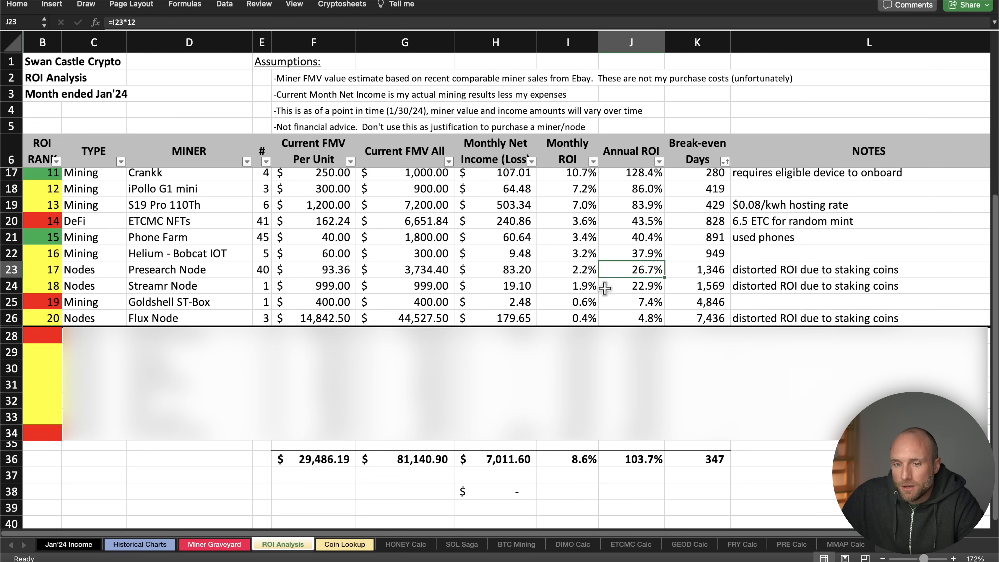
mouse_move(580, 291)
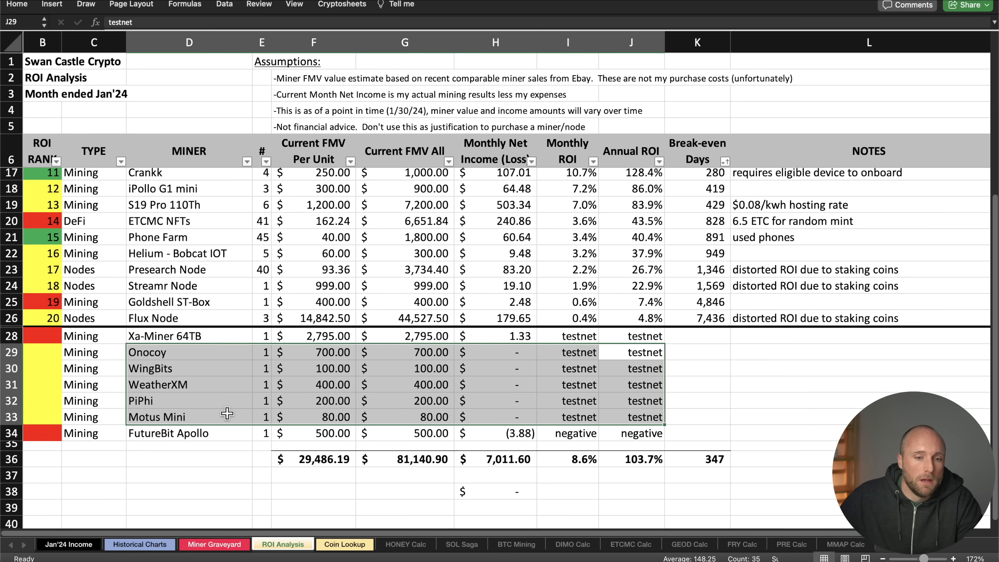
scroll("up", 3)
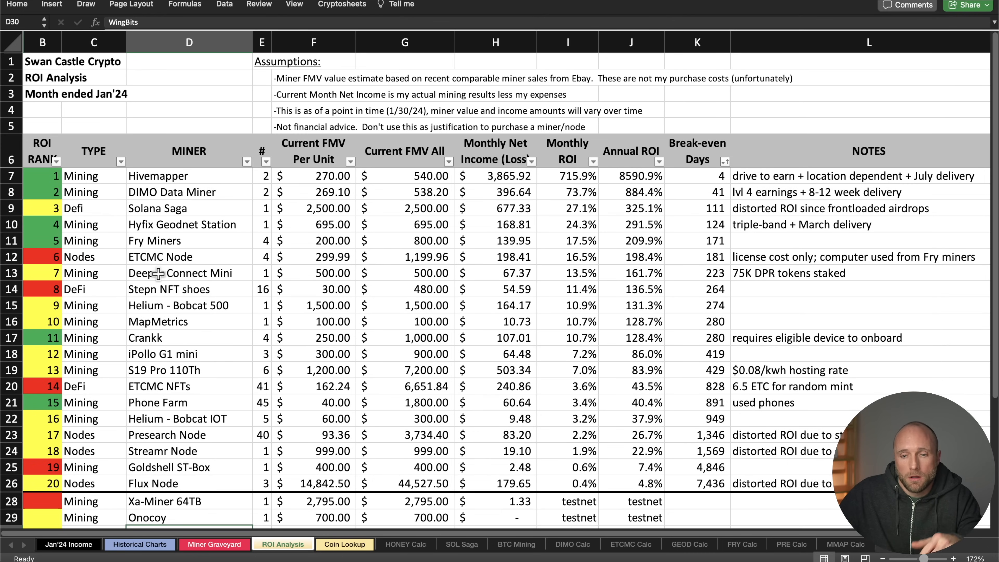